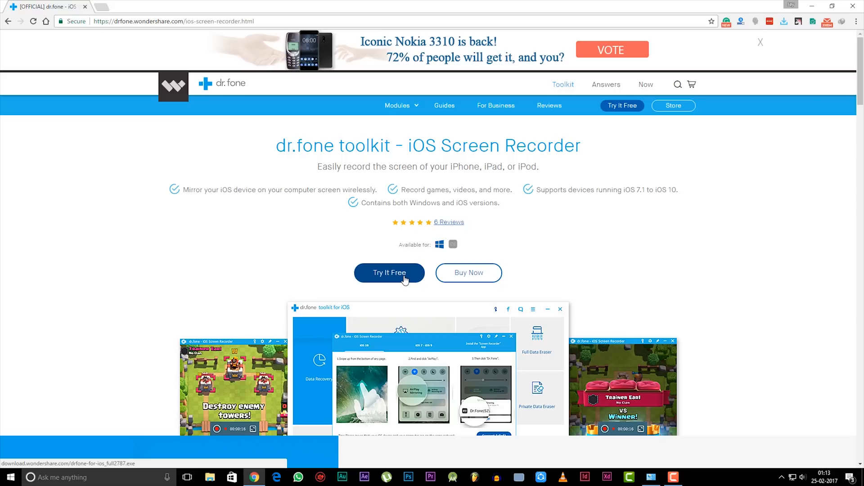
{"action": "mouse_move", "coordinate": [450, 303]}
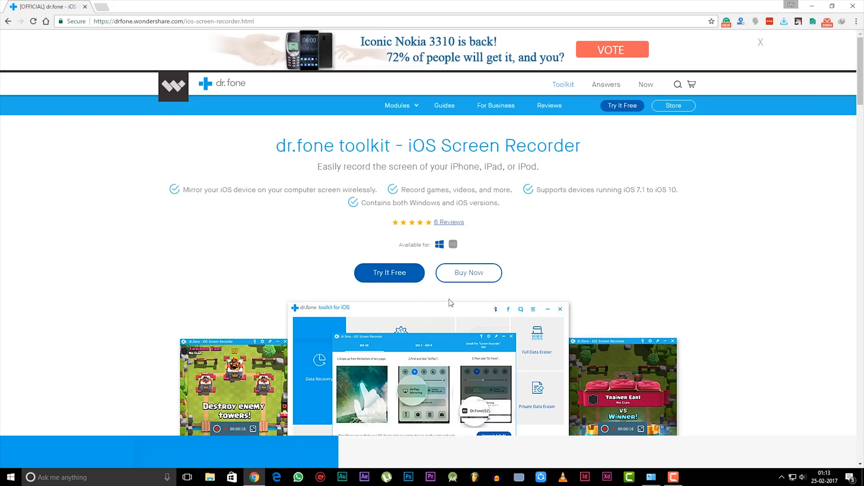
- Run the downloaded dr.fone for iOS installer from Chrome's download bar
{"action": "left_click", "coordinate": [389, 272]}
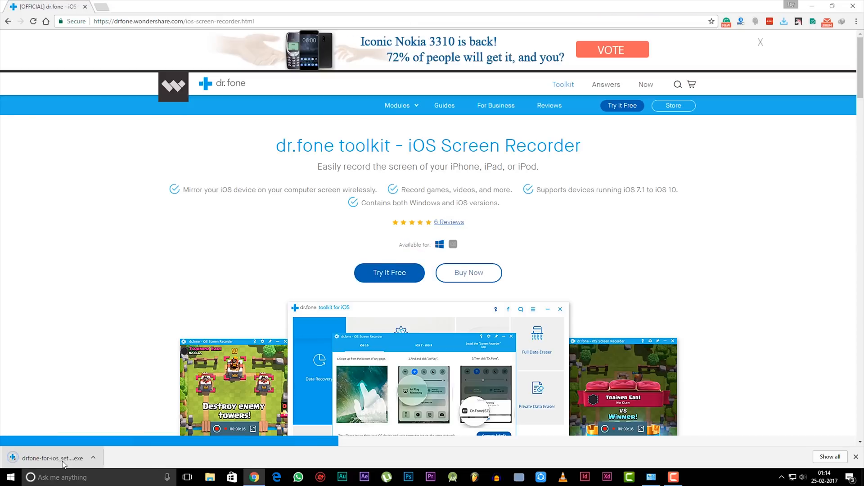
{"action": "mouse_move", "coordinate": [52, 459]}
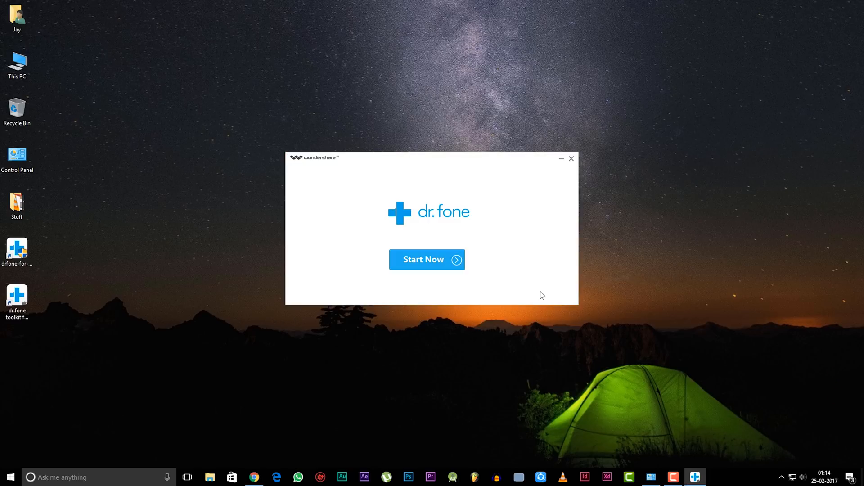
- Launch the installed dr.fone toolkit and continue with the trial via Evaluate
{"action": "left_click", "coordinate": [426, 260]}
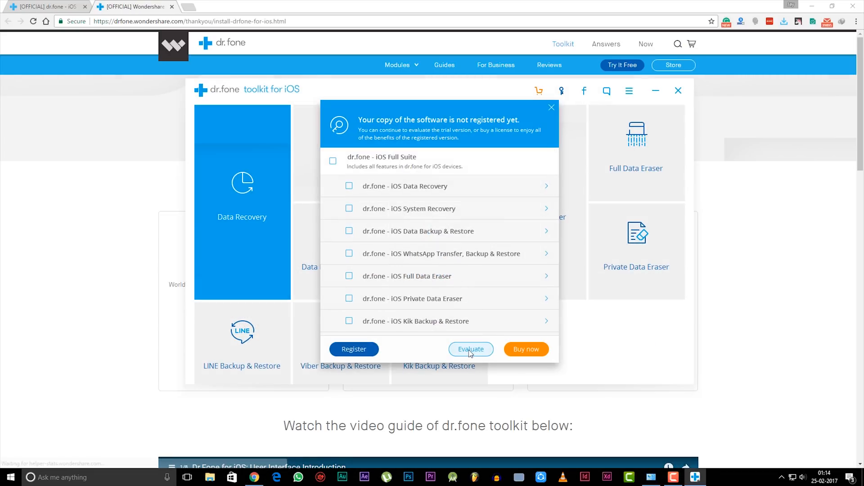
{"action": "left_click", "coordinate": [470, 349]}
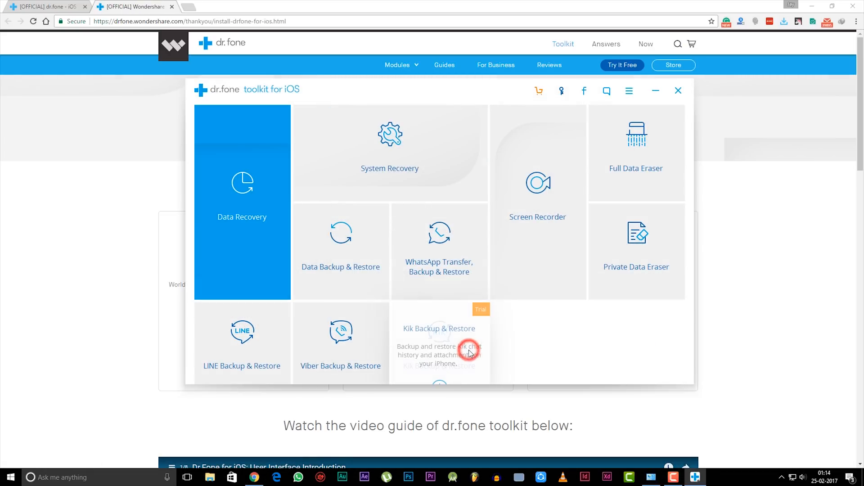
{"action": "mouse_move", "coordinate": [526, 248]}
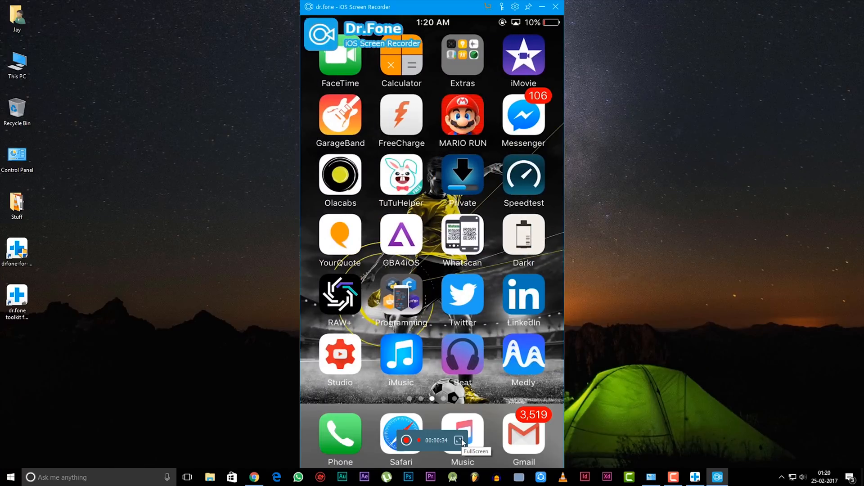
- Show the mirrored iPhone screen full screen while the recording runs
{"action": "left_click", "coordinate": [462, 119]}
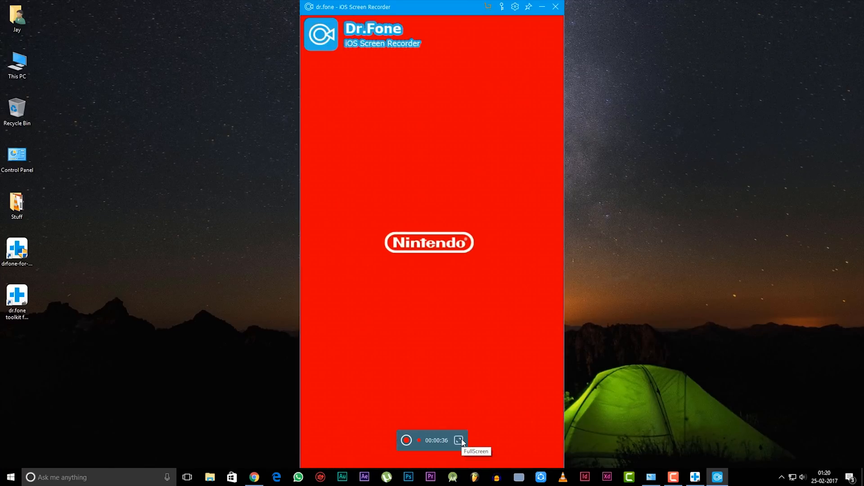